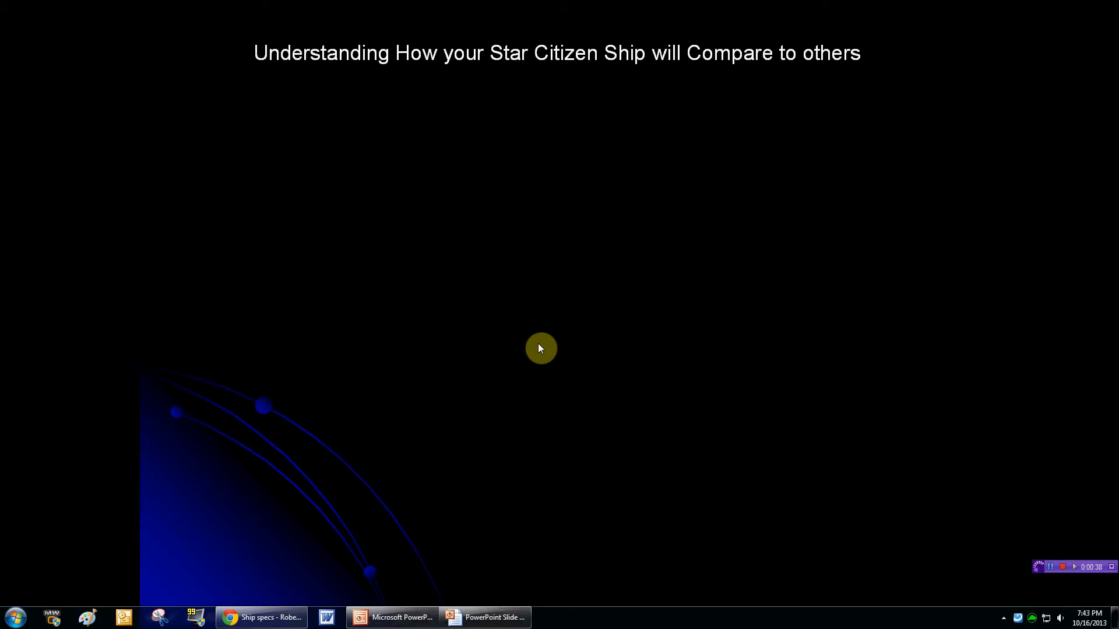
mouse_move(85, 616)
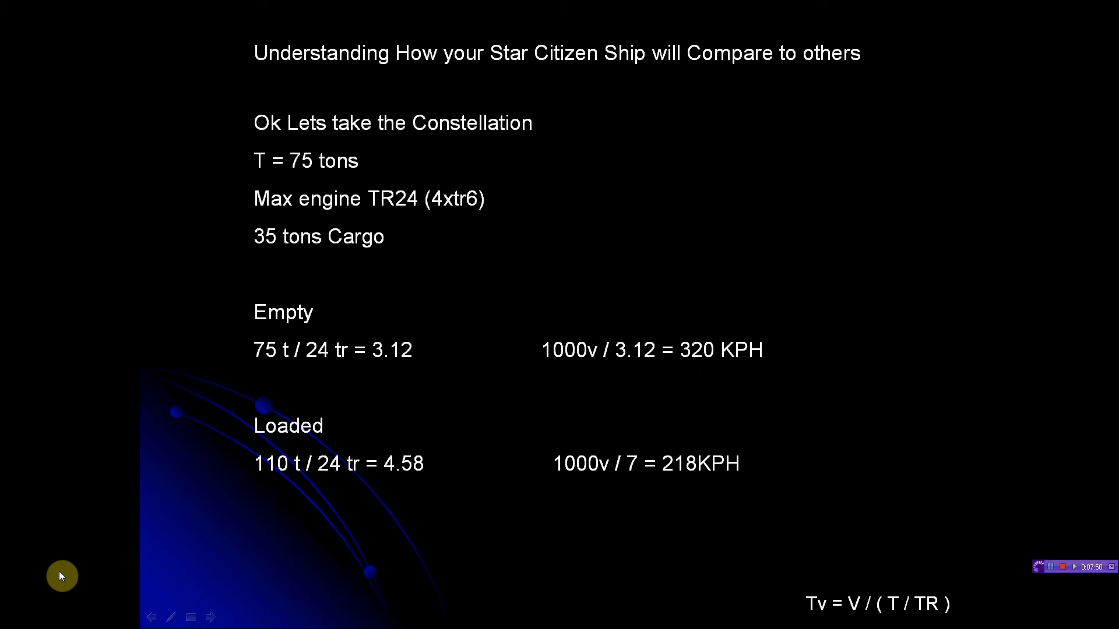
- End the slideshow on the Constellation slide and return to the editor
key("Escape")
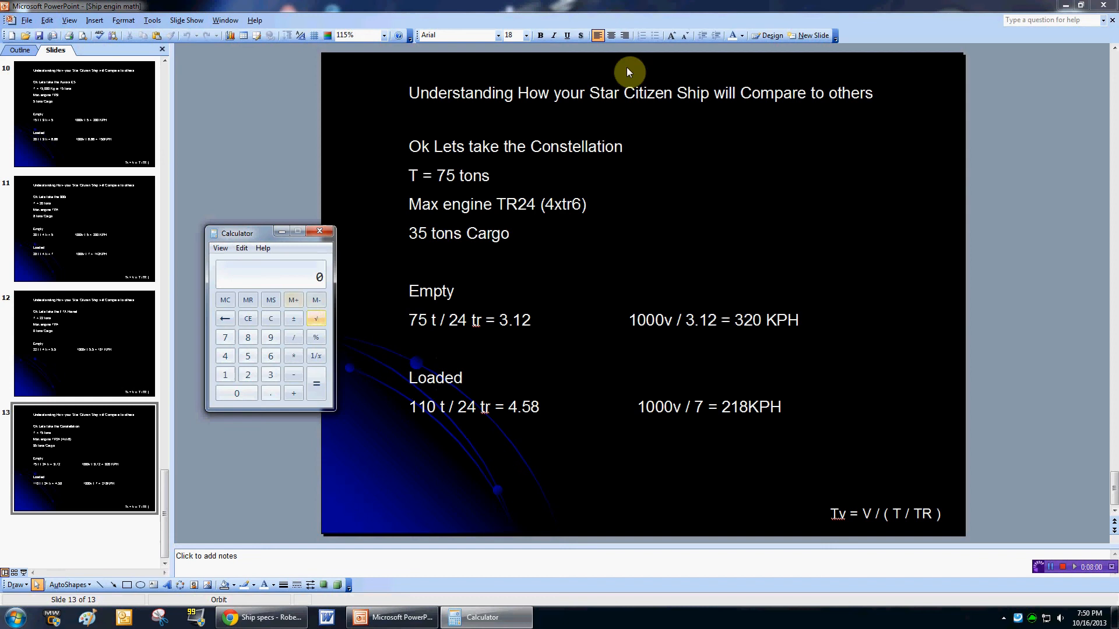
mouse_move(290, 280)
type("110 /")
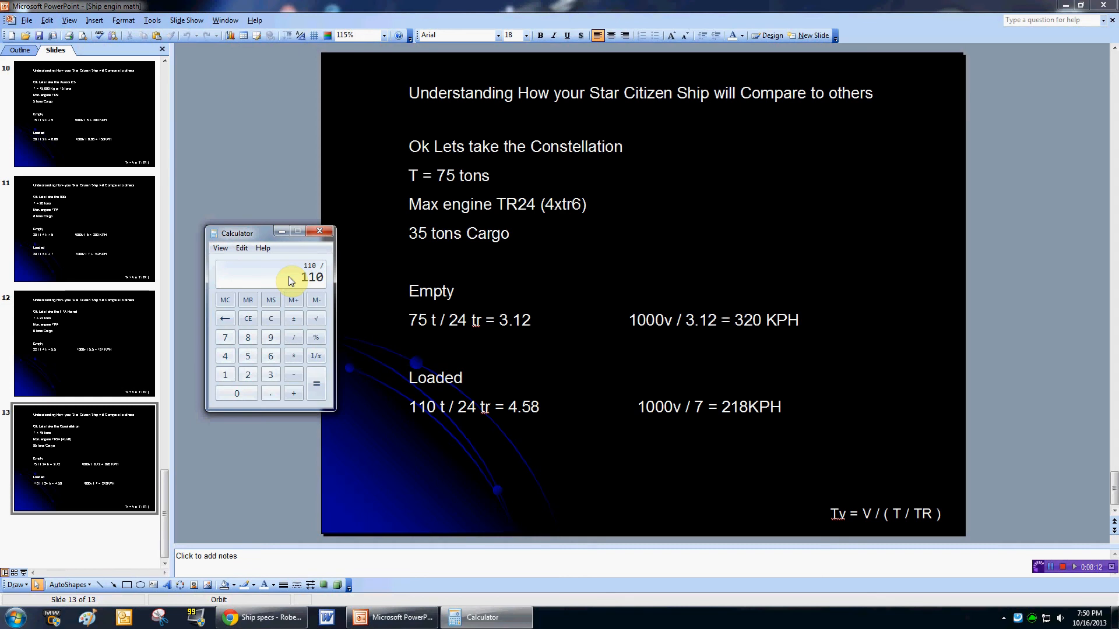
- Work out 1000 / 5.5 = 181.818 in Calculator, then close it
left_click(247, 337)
type("5.5")
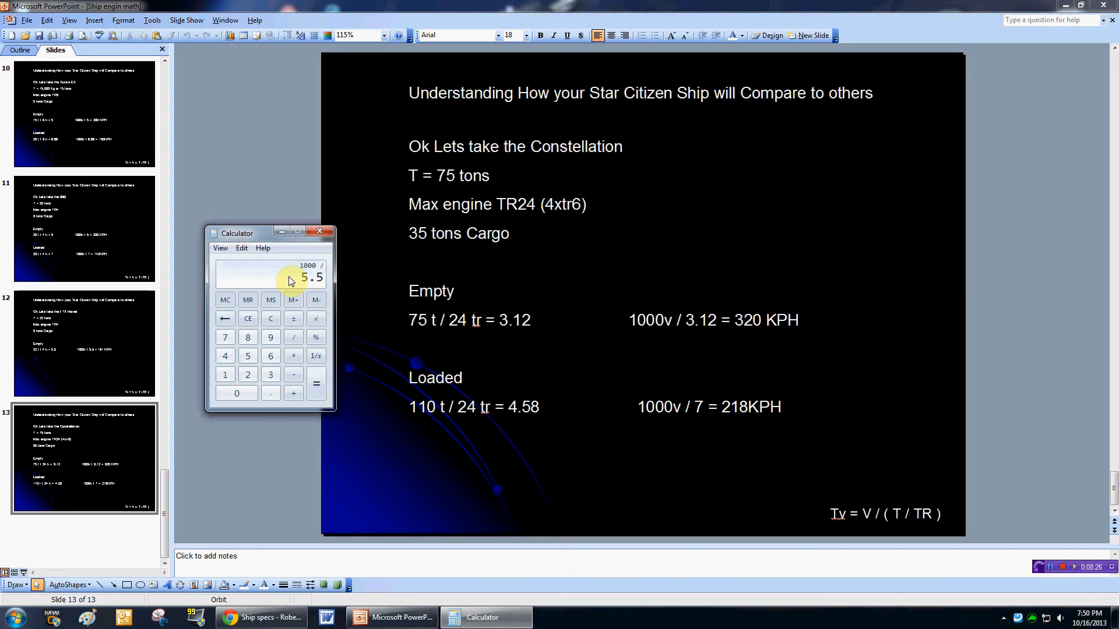
left_click(316, 383)
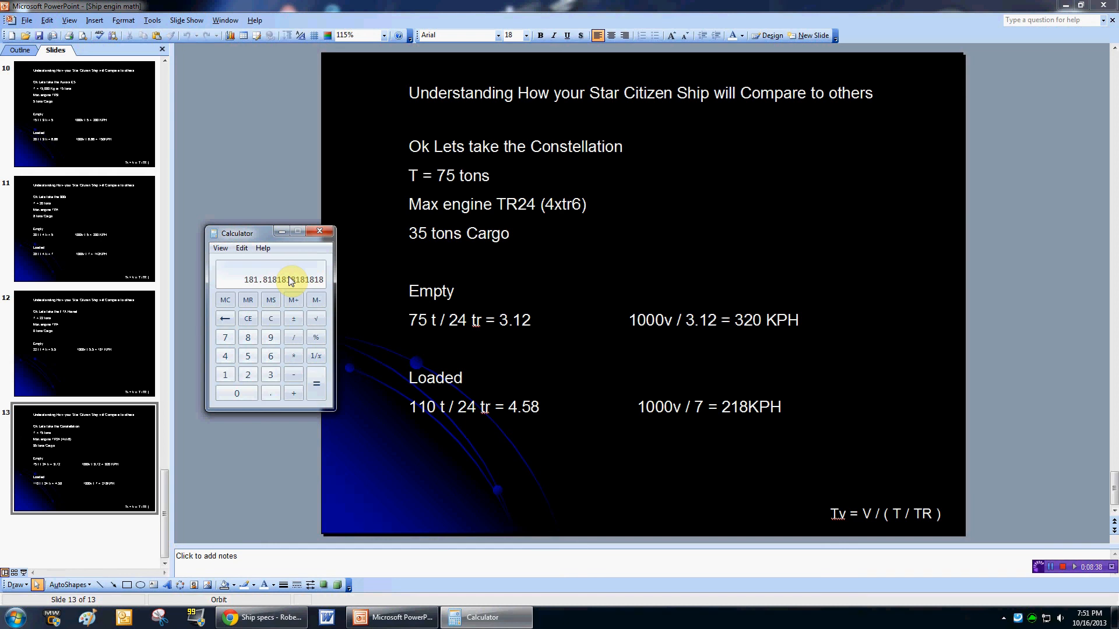
left_click(320, 231)
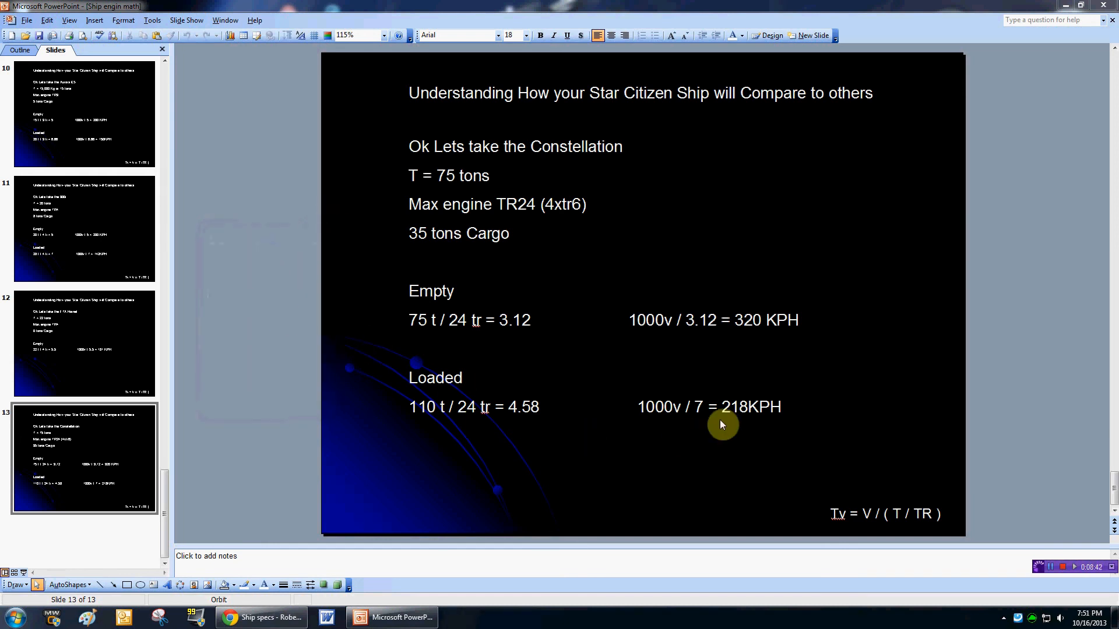
mouse_move(935, 415)
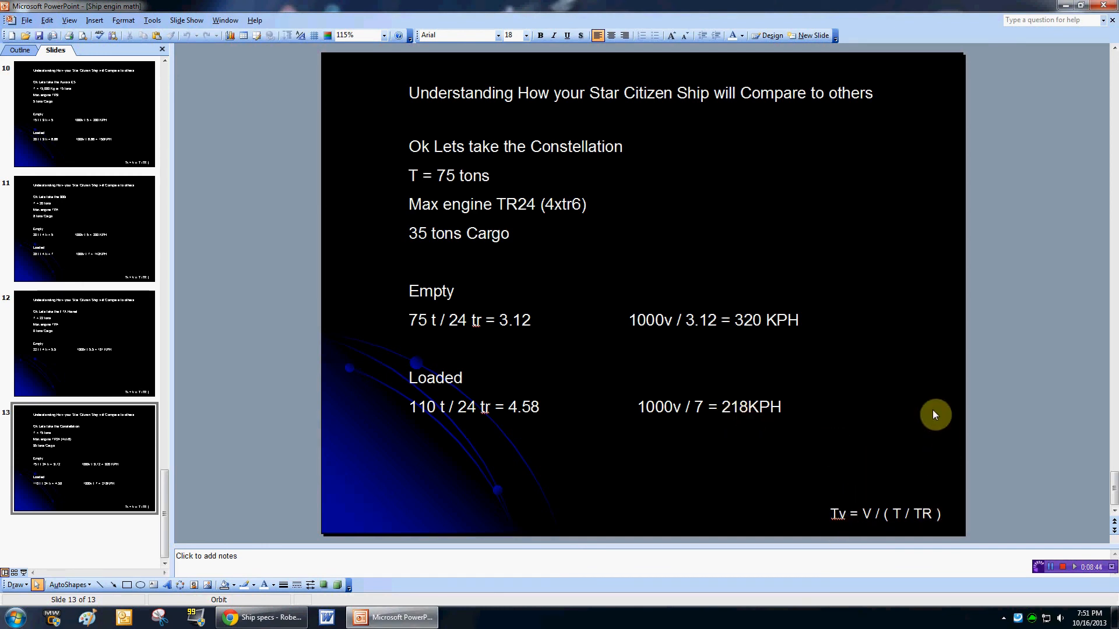
mouse_move(892, 399)
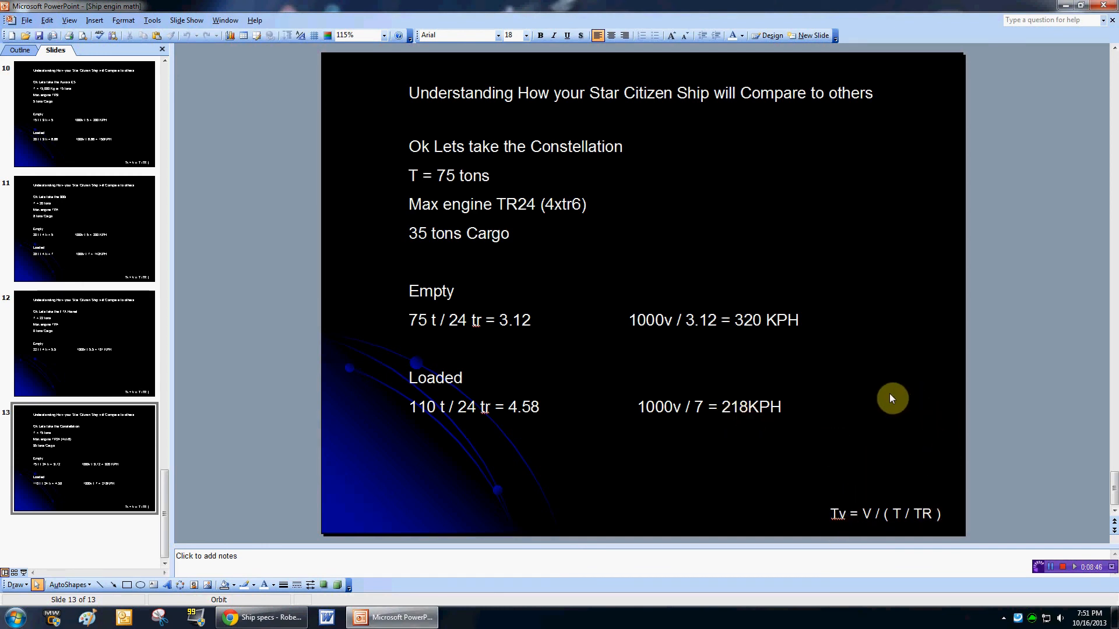